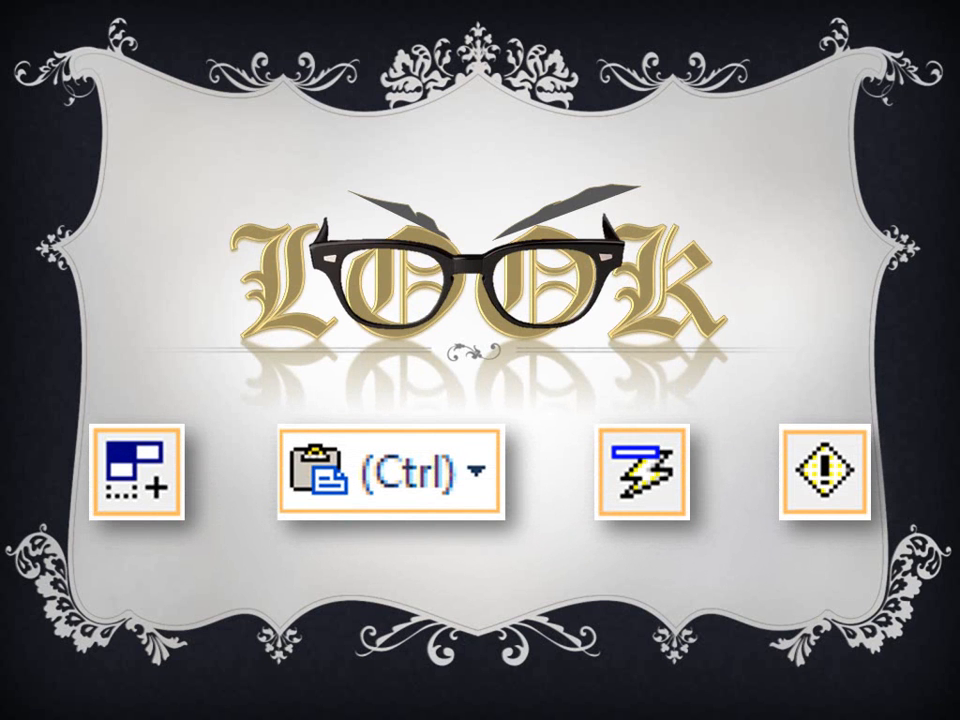
# - Advance the smart-tag slideshow past the title slide toward the Word demonstration
pyautogui.press('right')
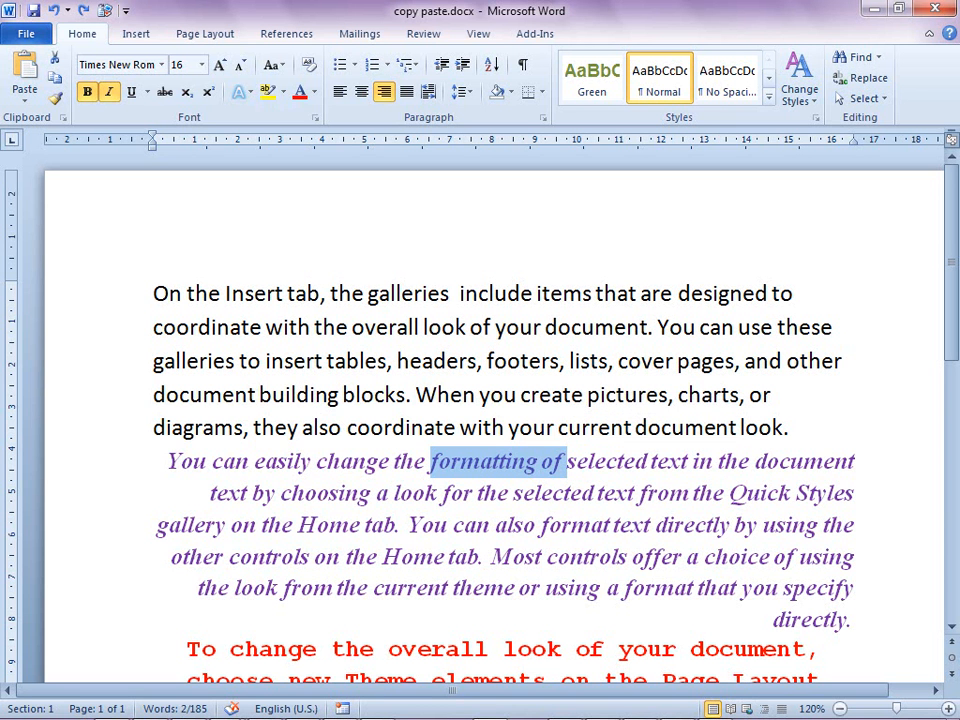
# - Copy the purple italic phrase "formatting of" and paste it after "galleries" in the first paragraph
pyautogui.press('ctrl+c')
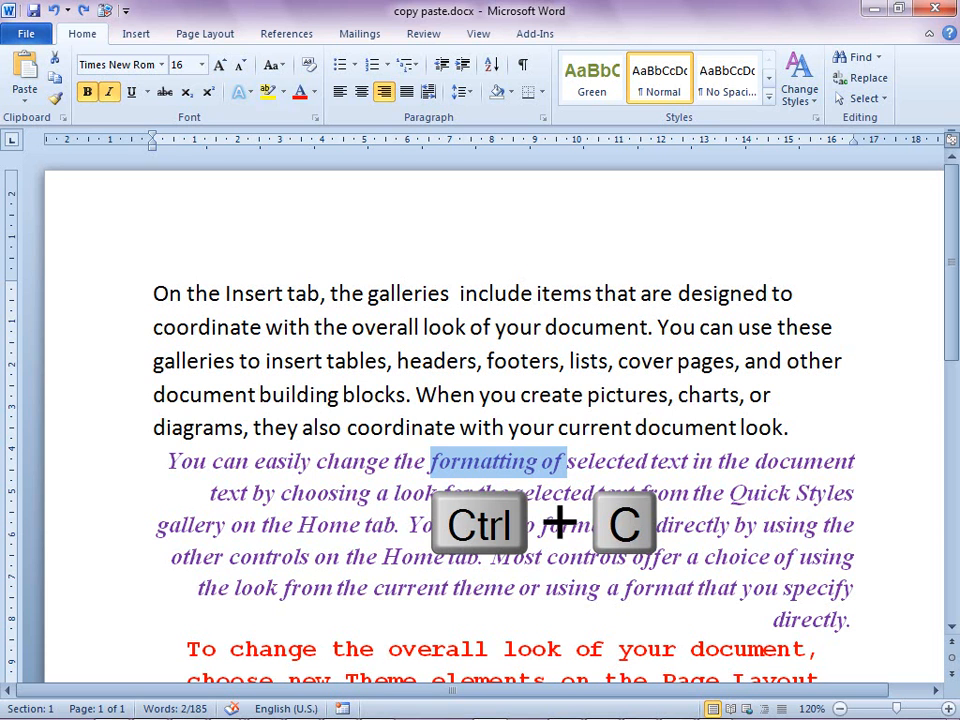
pyautogui.press('ctrl+v')
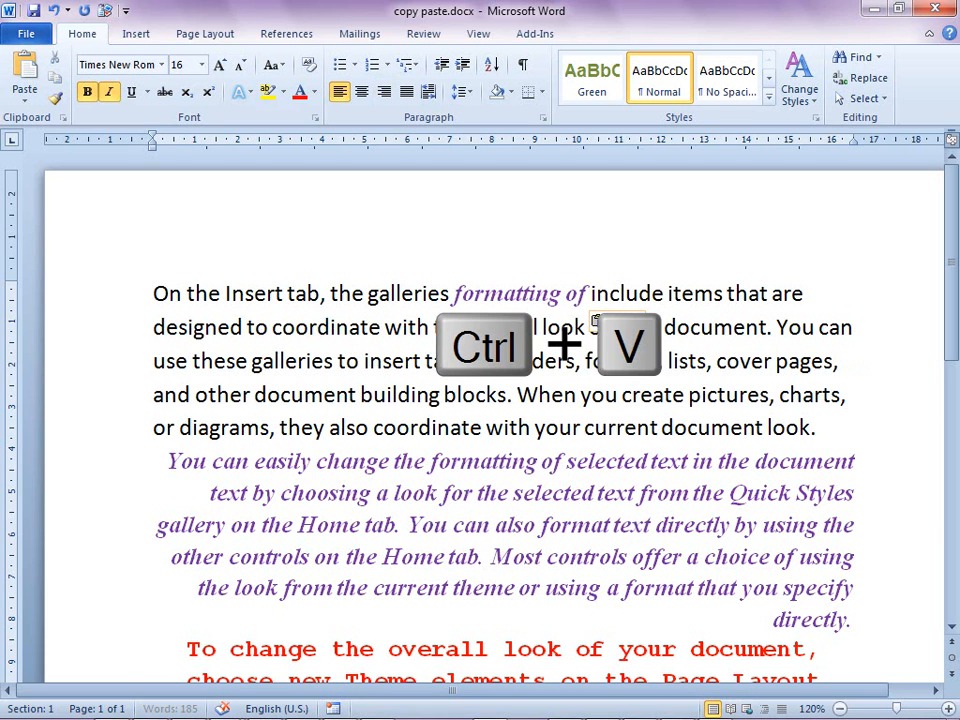
pyautogui.press('ctrl+v')
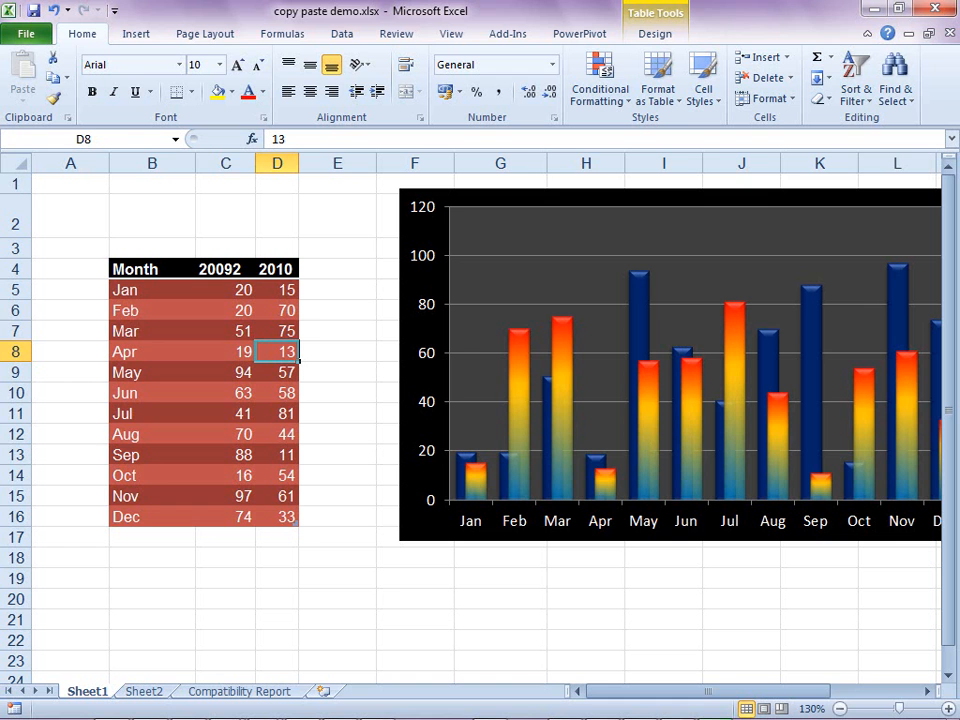
# - Select the month table of yearly figures in Excel for pasting onto a slide
pyautogui.moveTo(134, 268); pyautogui.dragTo(276, 516)
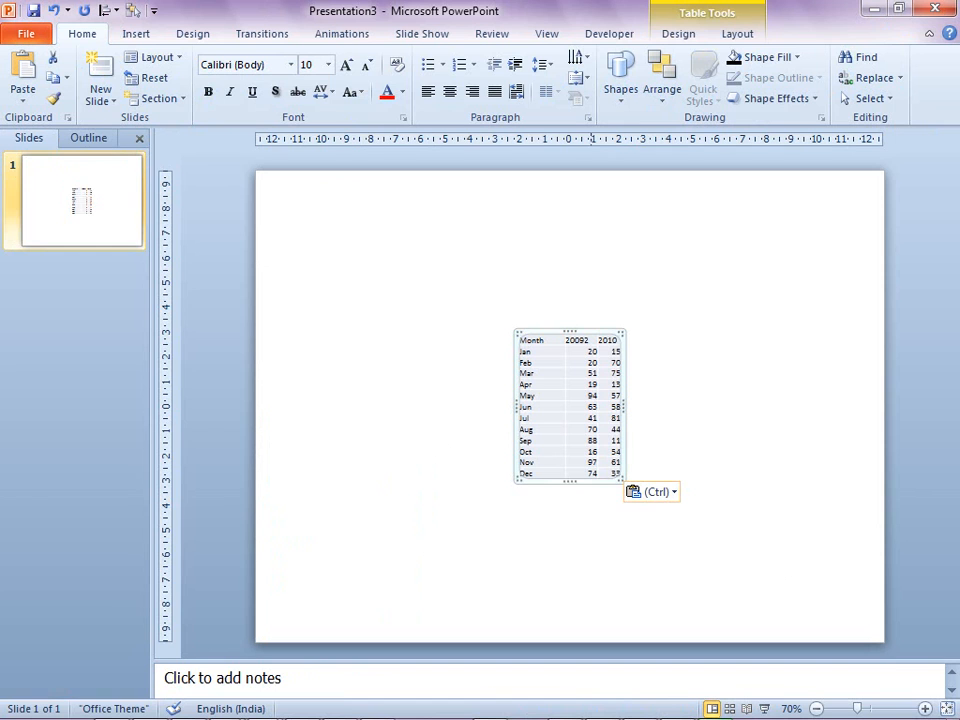
# - Show the Paste Options smart tag for the pasted month table, including Keep Source Formatting
pyautogui.click(650, 492)
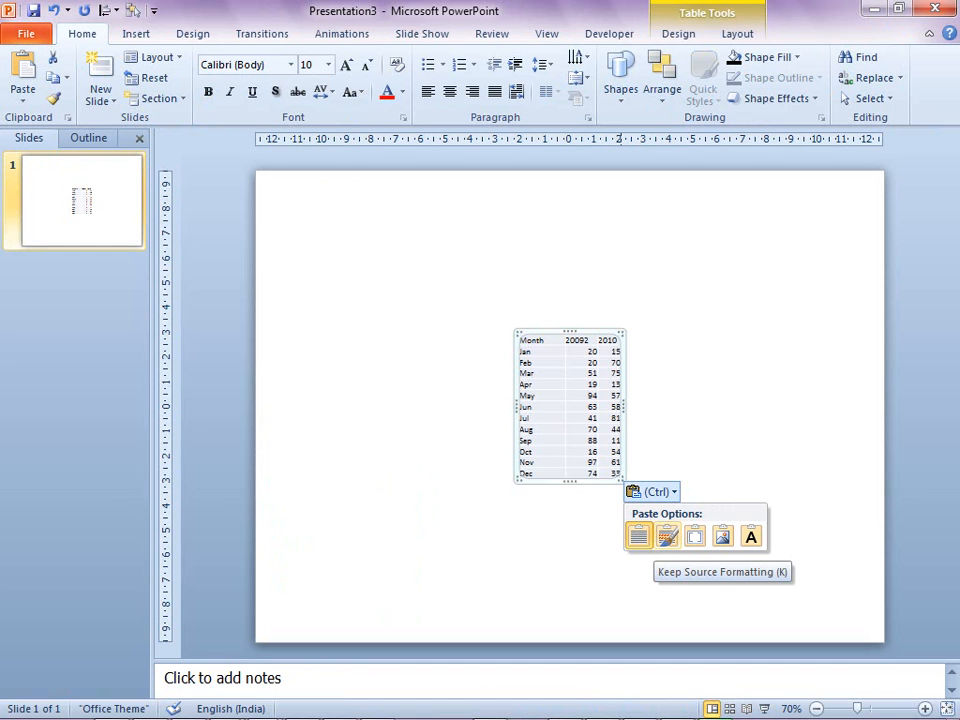
pyautogui.moveTo(666, 536)
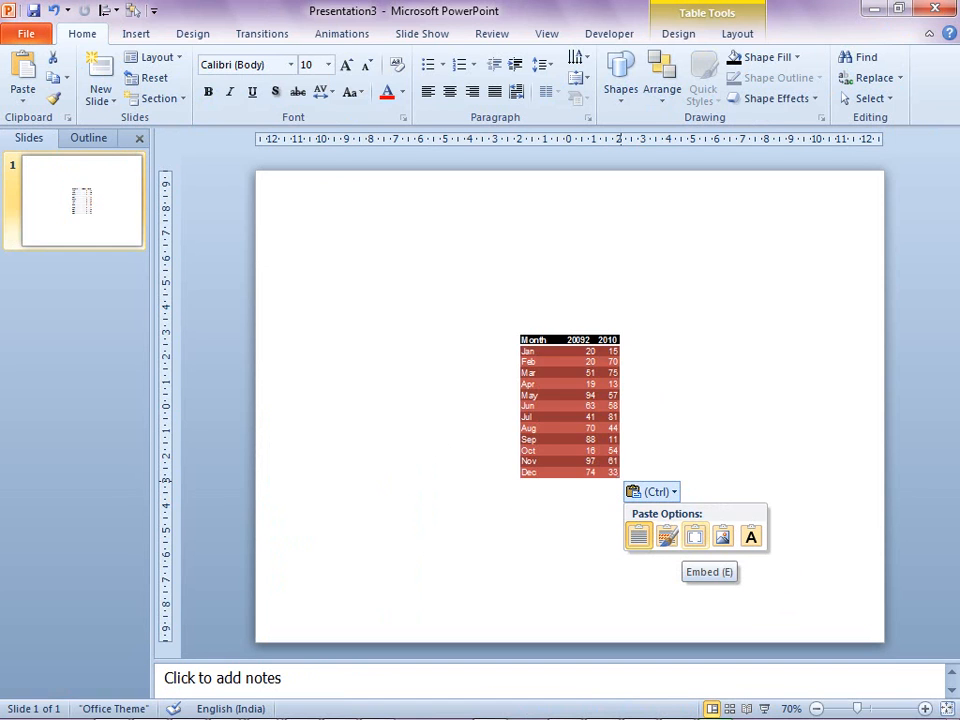
pyautogui.moveTo(722, 536)
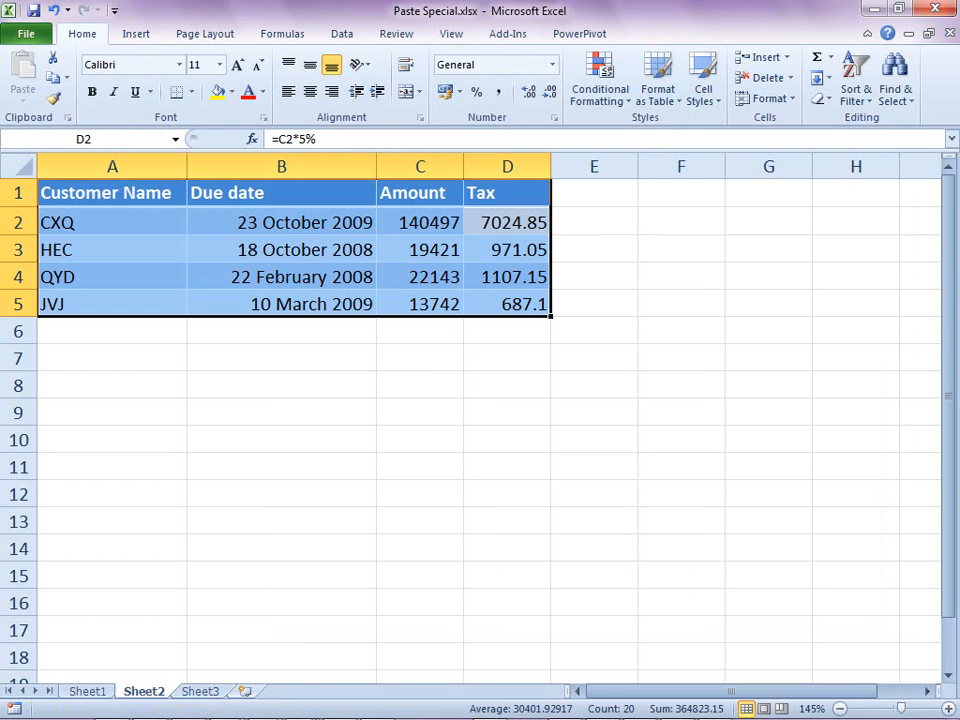
# - Copy the customer table A1:D5 and paste values only at A8, then show its Paste Options
pyautogui.press('ctrl+c')
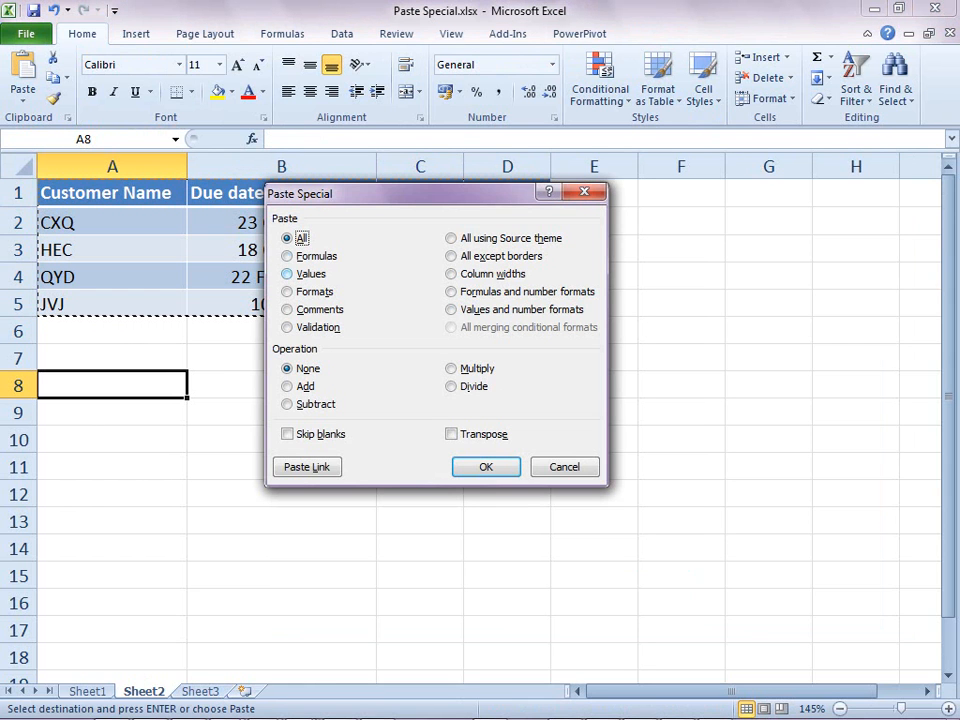
pyautogui.click(486, 466)
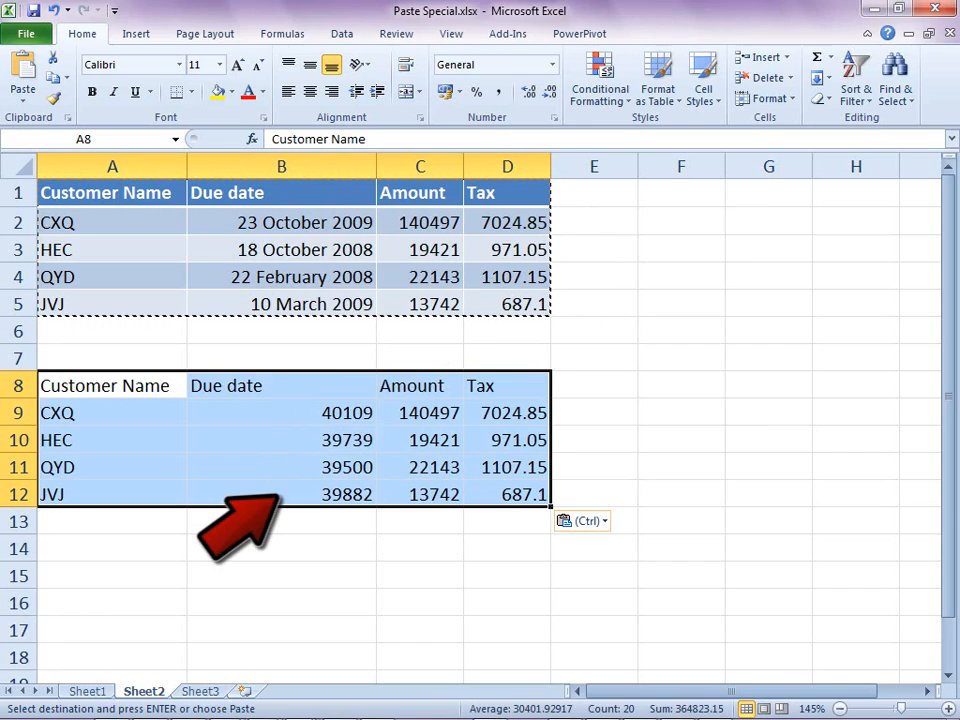
pyautogui.click(604, 520)
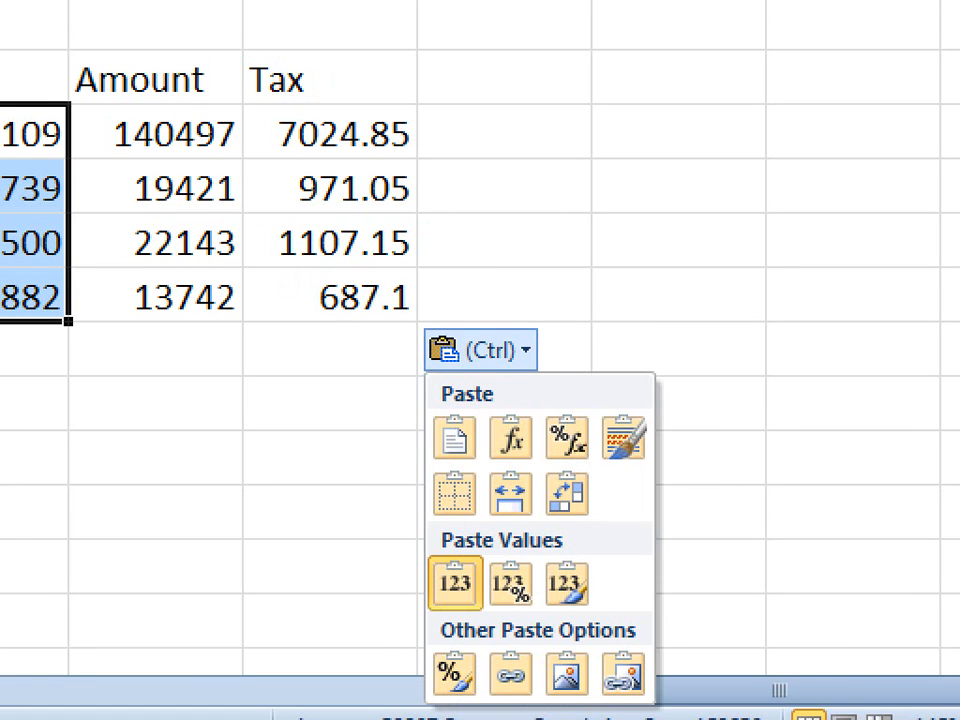
pyautogui.moveTo(512, 582)
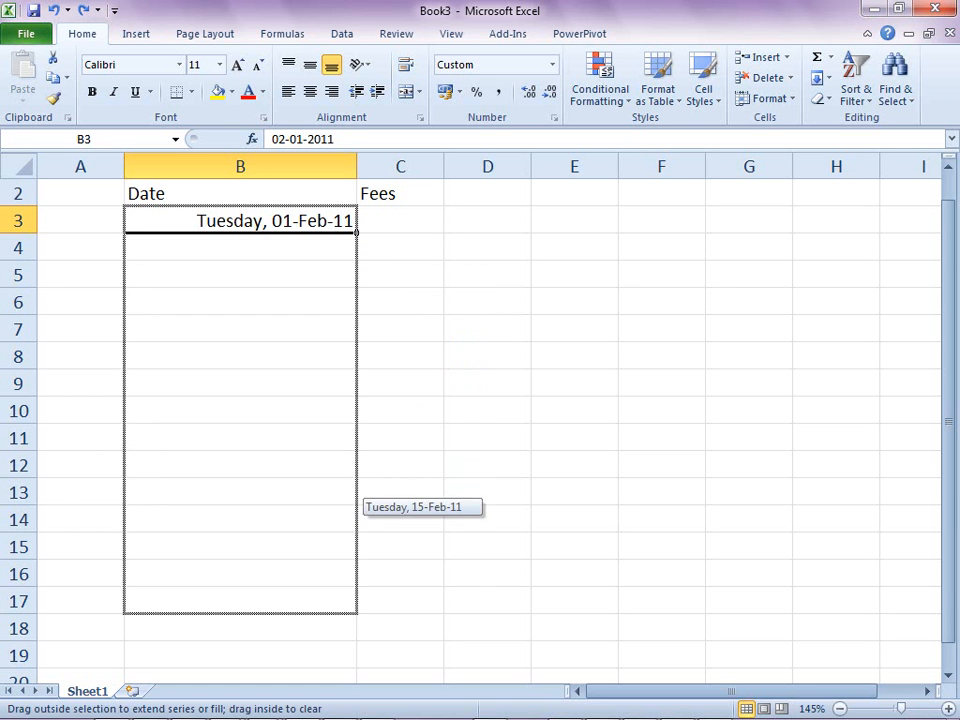
# - Fill dates from 01-Feb-11 down to B17 and choose Fill Weekdays
pyautogui.moveTo(356, 228); pyautogui.dragTo(356, 600)
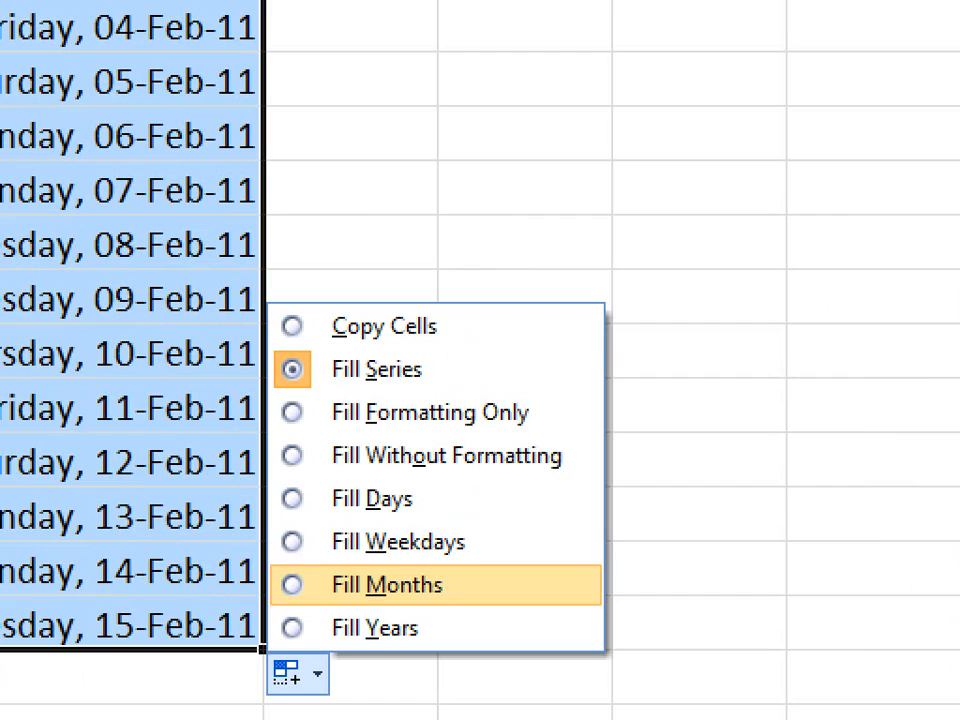
pyautogui.click(396, 540)
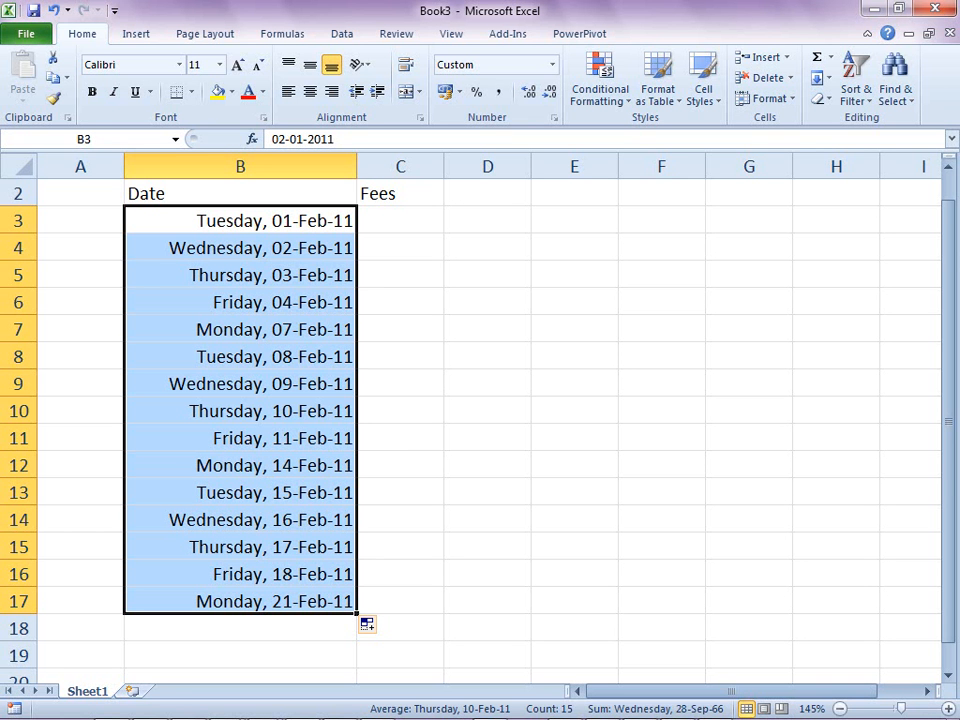